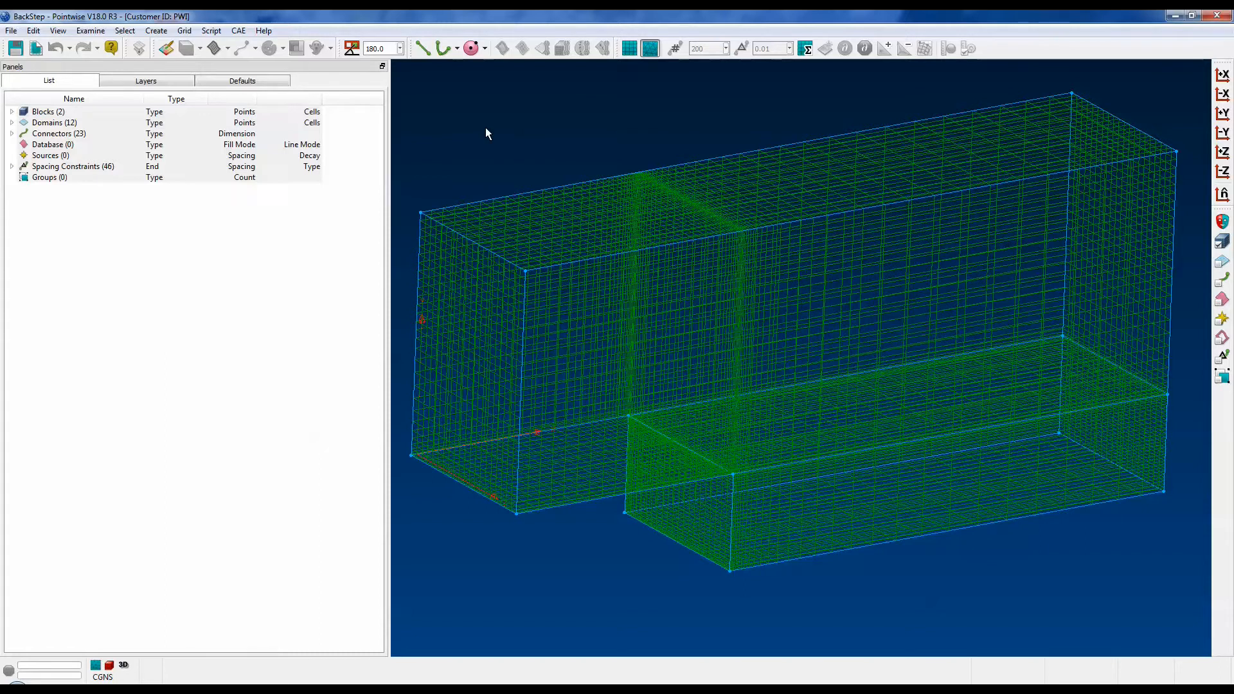
Reset the view to the default flat front view of the two-block backward-step mesh
left_click(57, 30)
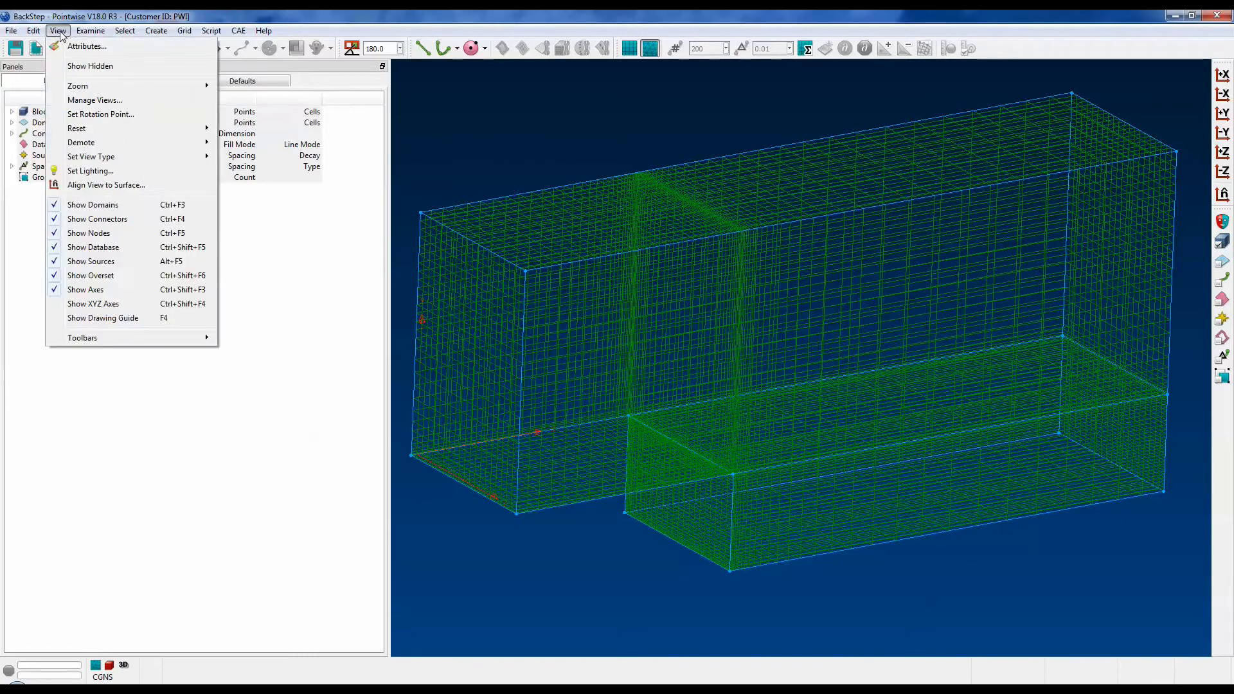
mouse_move(76, 128)
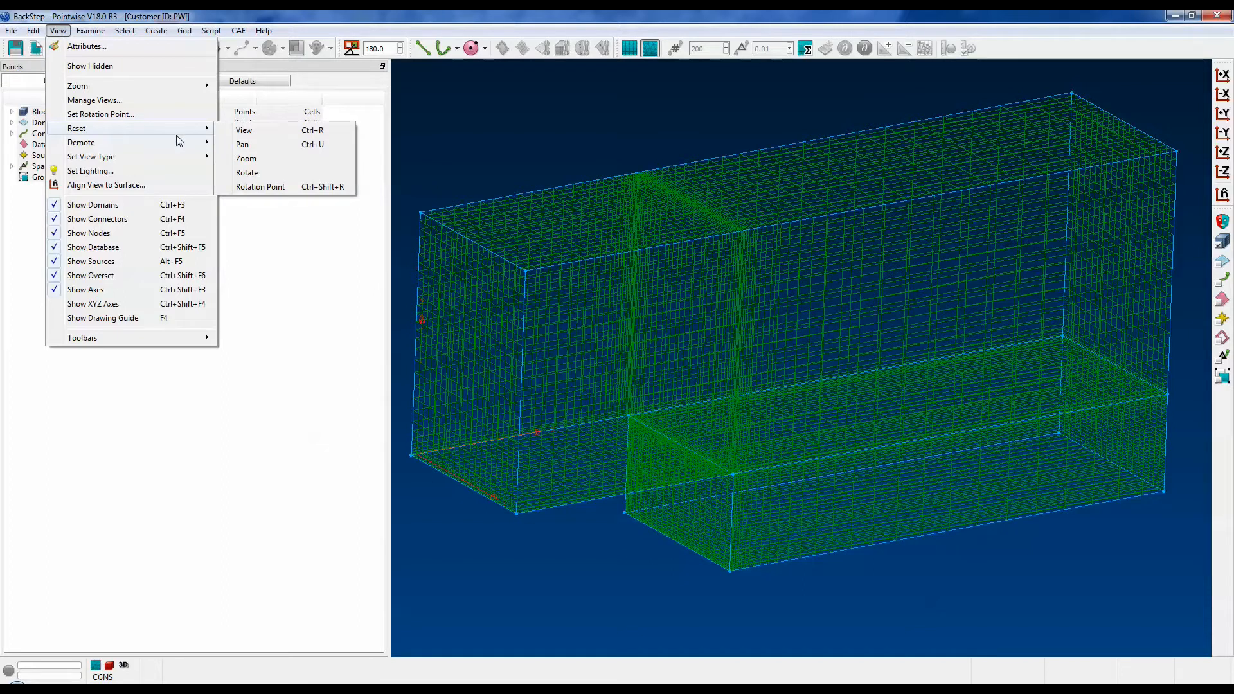
mouse_move(246, 158)
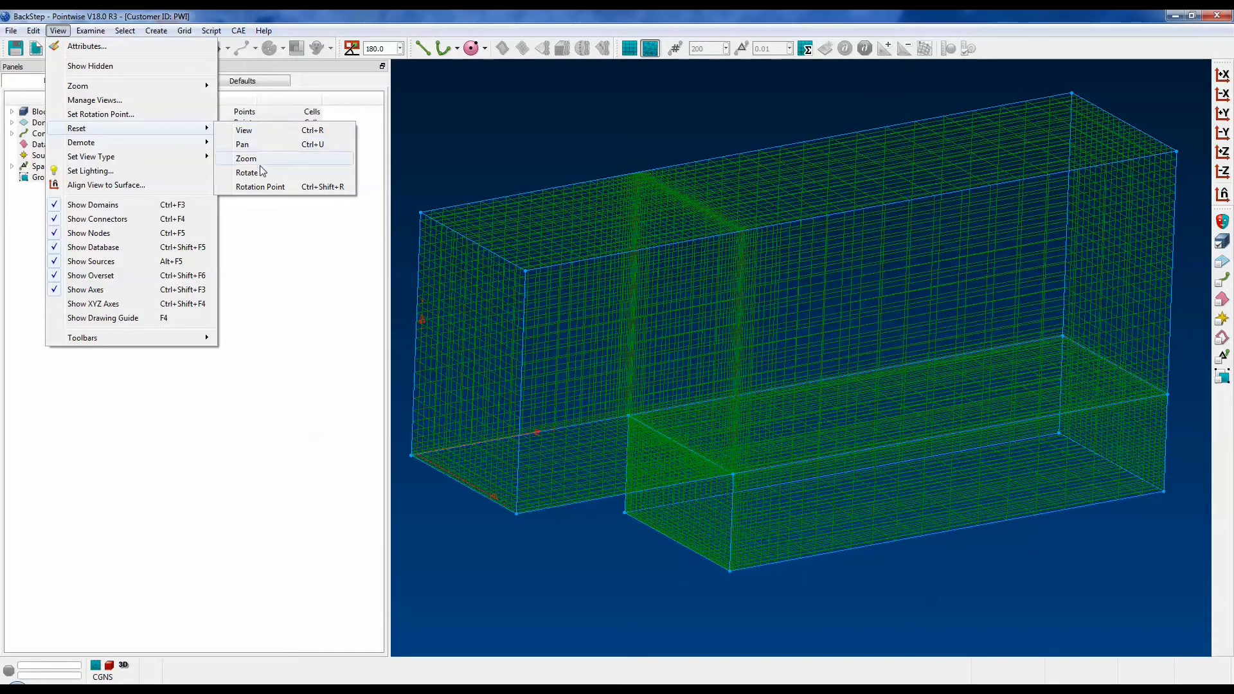
mouse_move(260, 186)
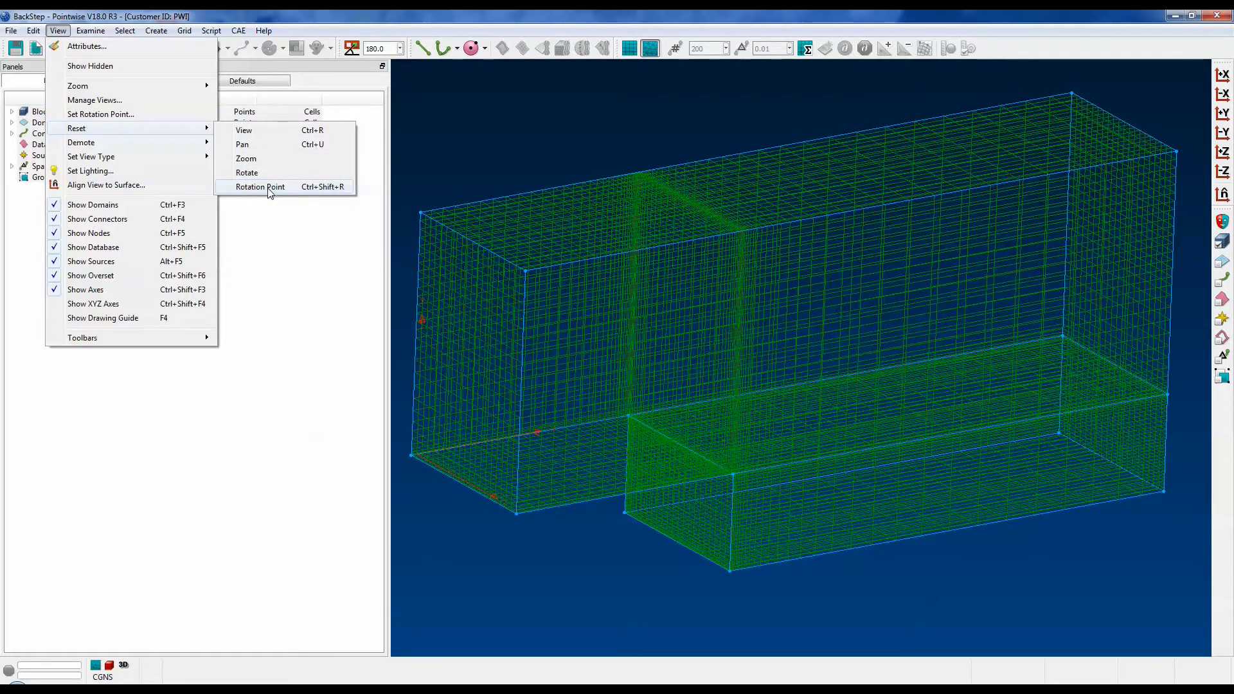
mouse_move(267, 130)
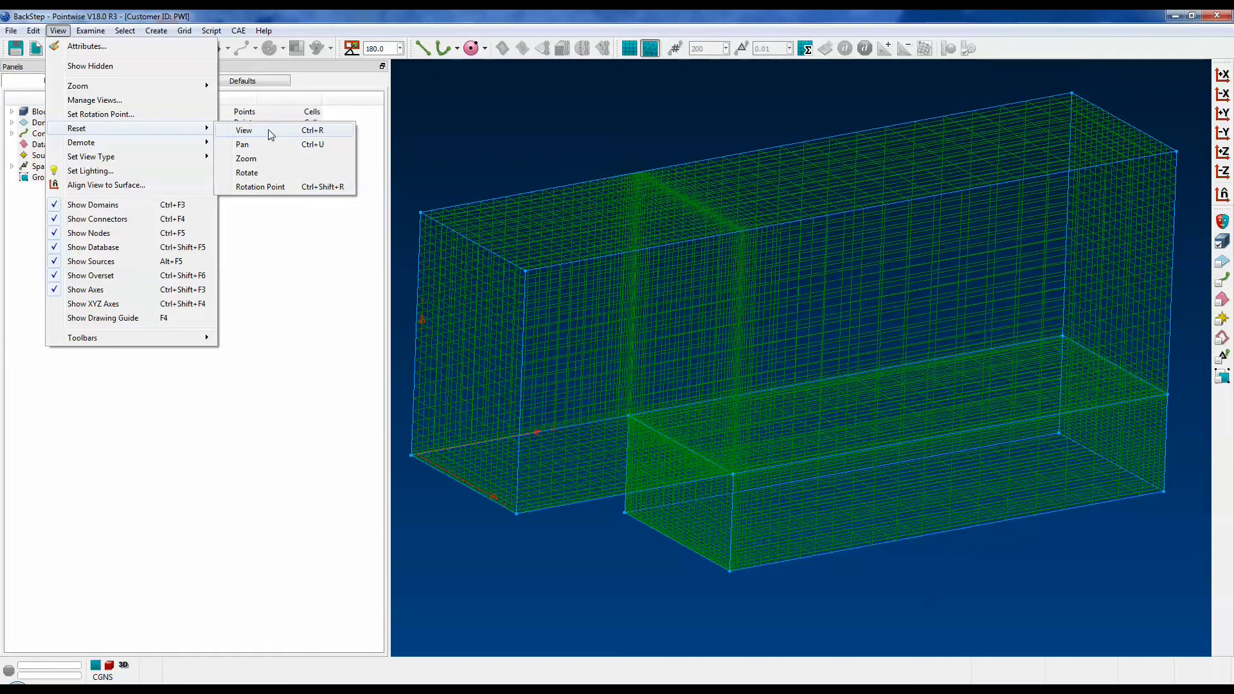
left_click(244, 129)
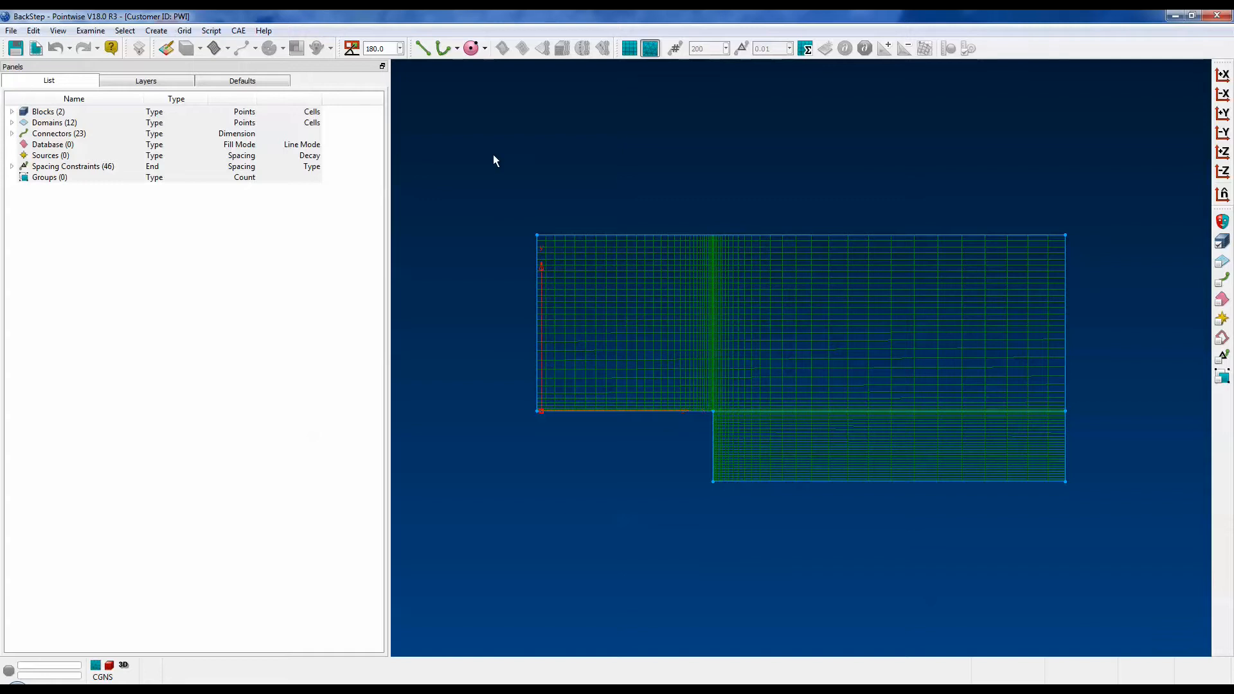
left_click(57, 30)
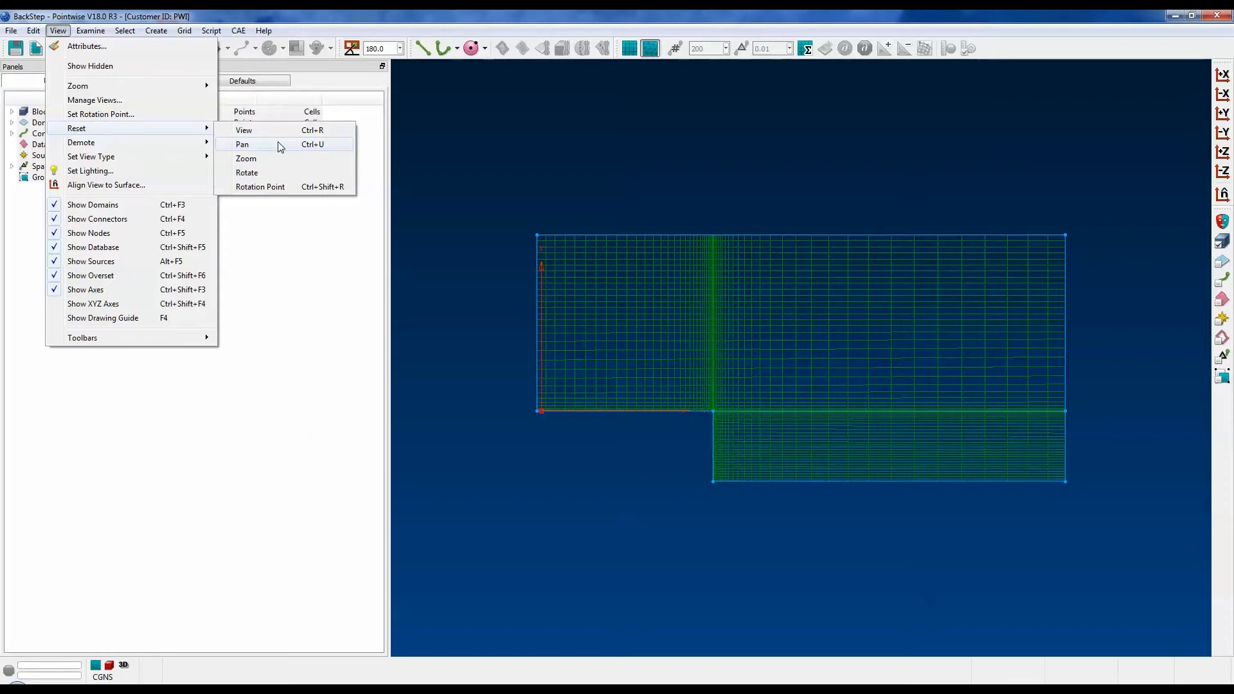
mouse_move(274, 160)
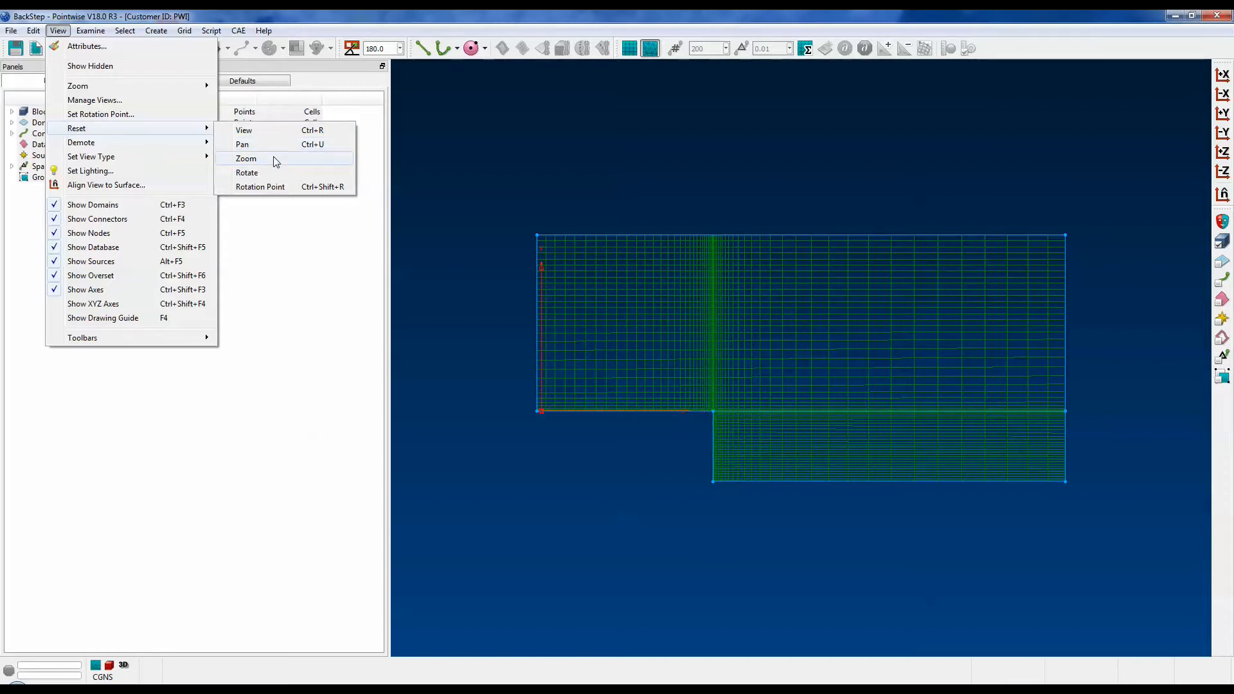
mouse_move(263, 173)
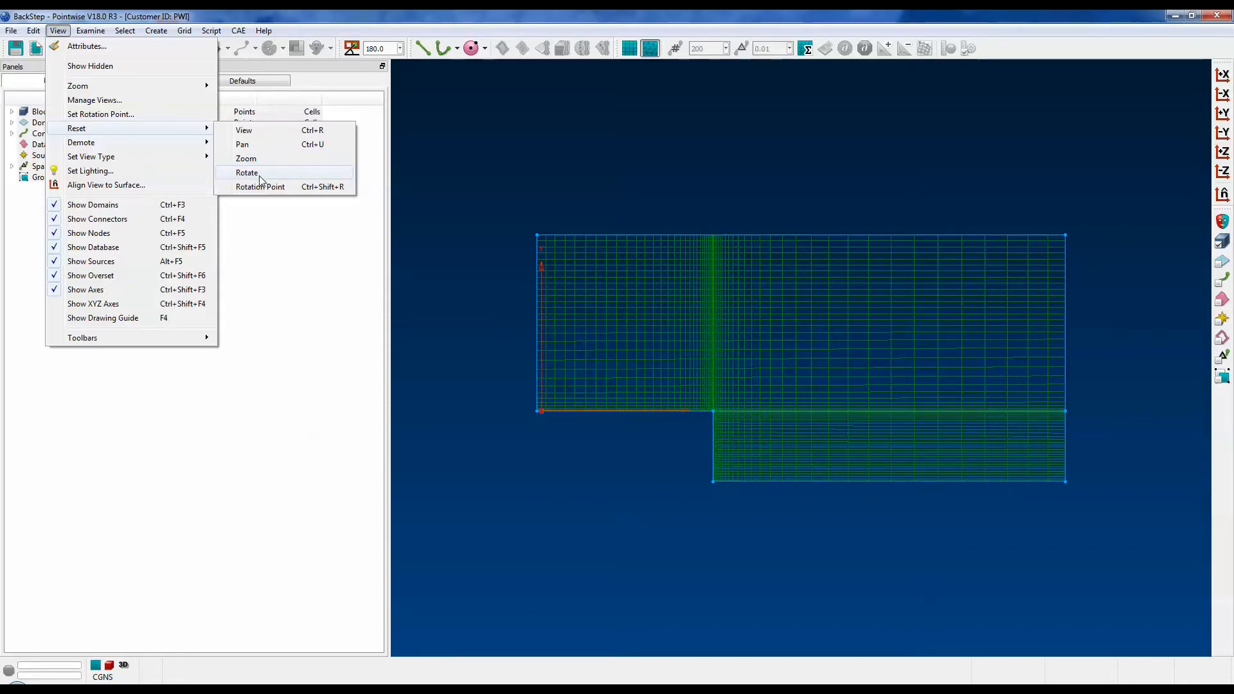
mouse_move(260, 186)
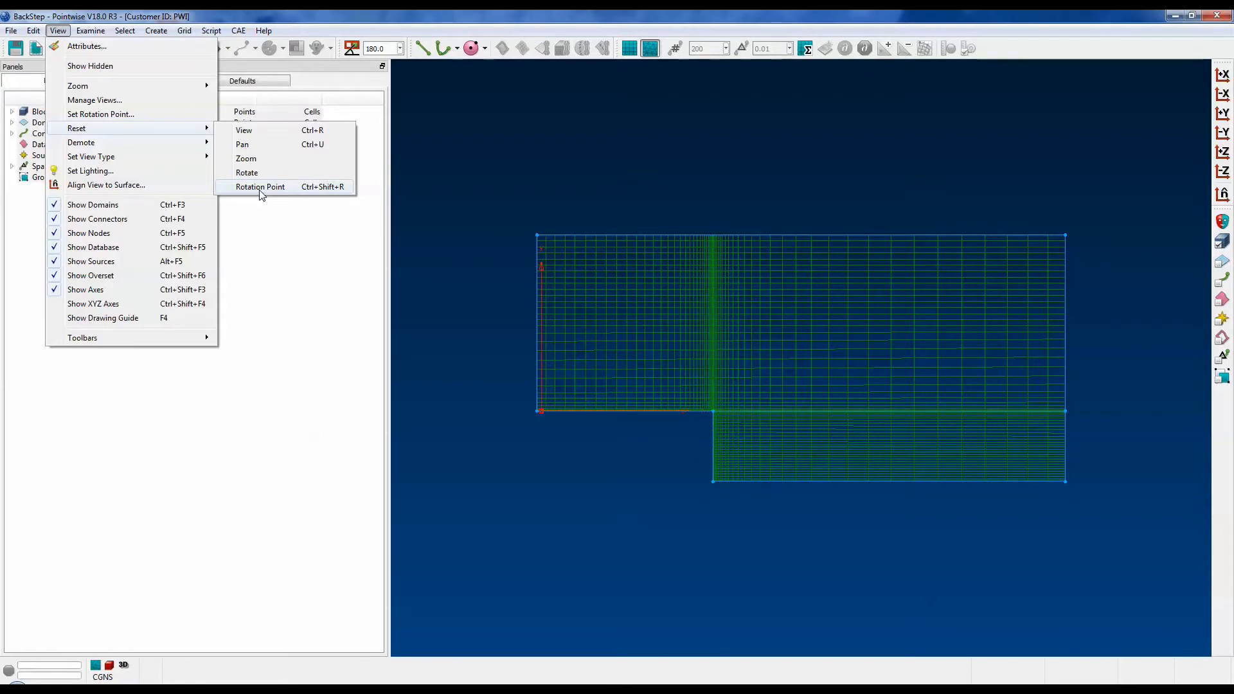
left_click(260, 186)
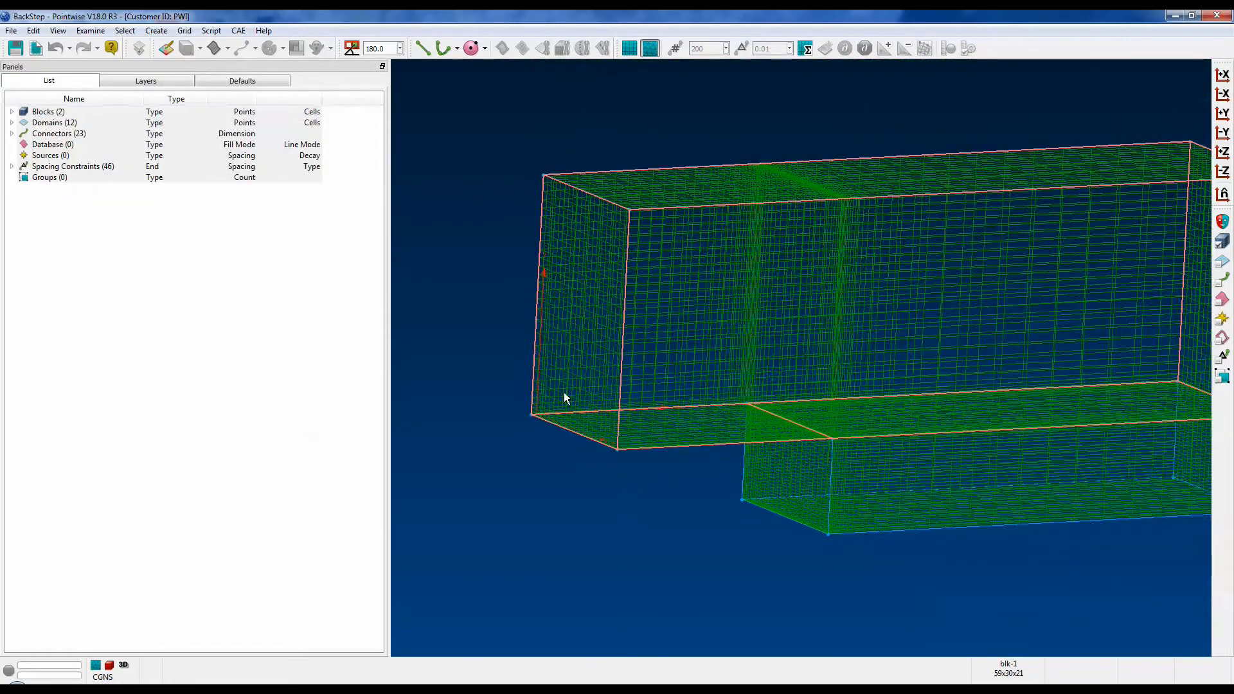
Reset the rotation point to the centre of the zoomed-in backward-step mesh
left_click(57, 31)
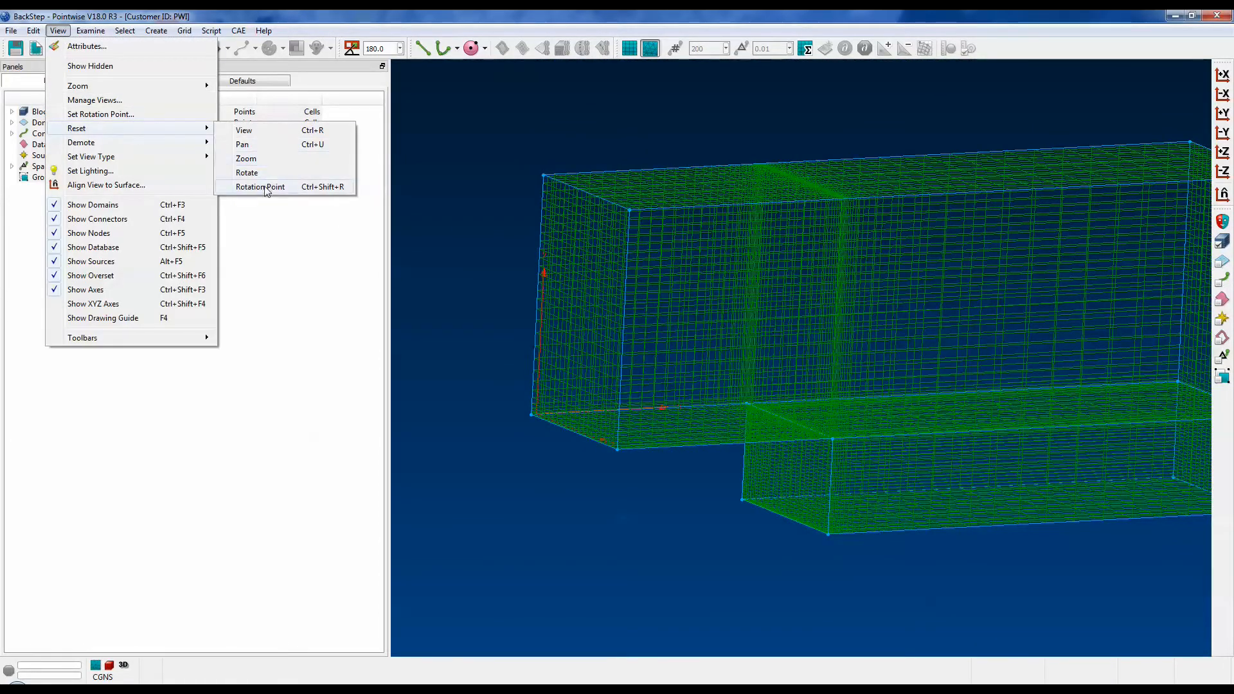
left_click(260, 187)
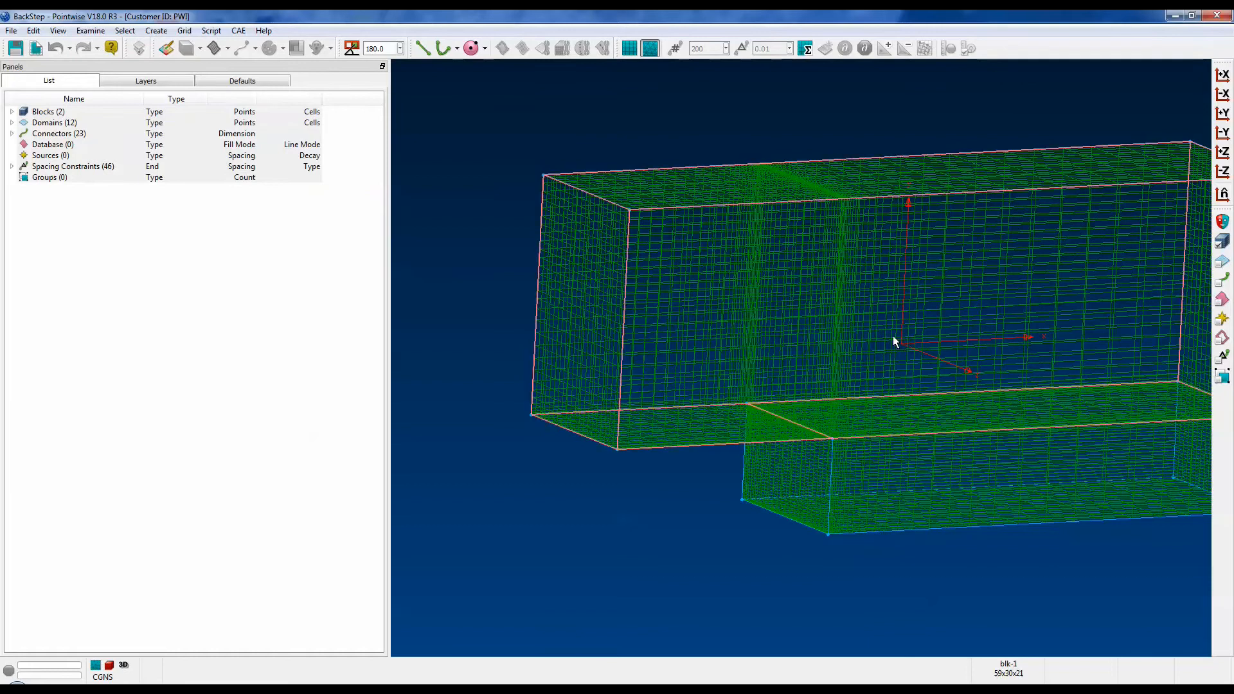
mouse_move(909, 349)
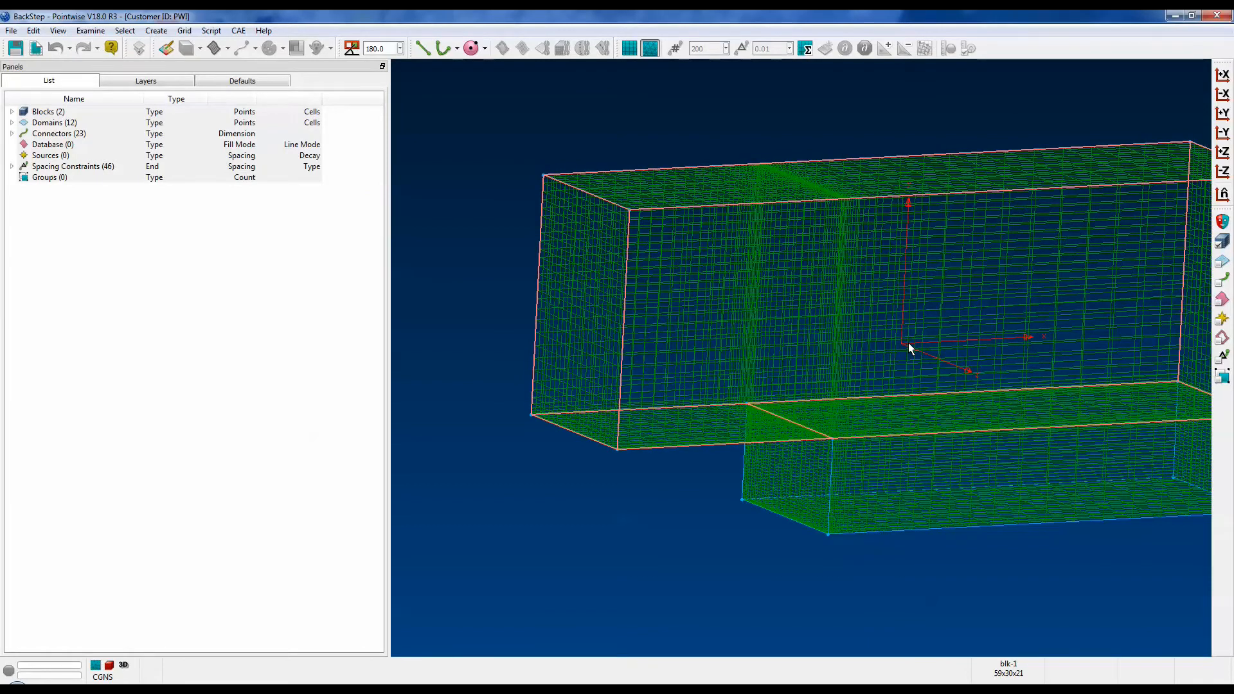
mouse_move(894, 340)
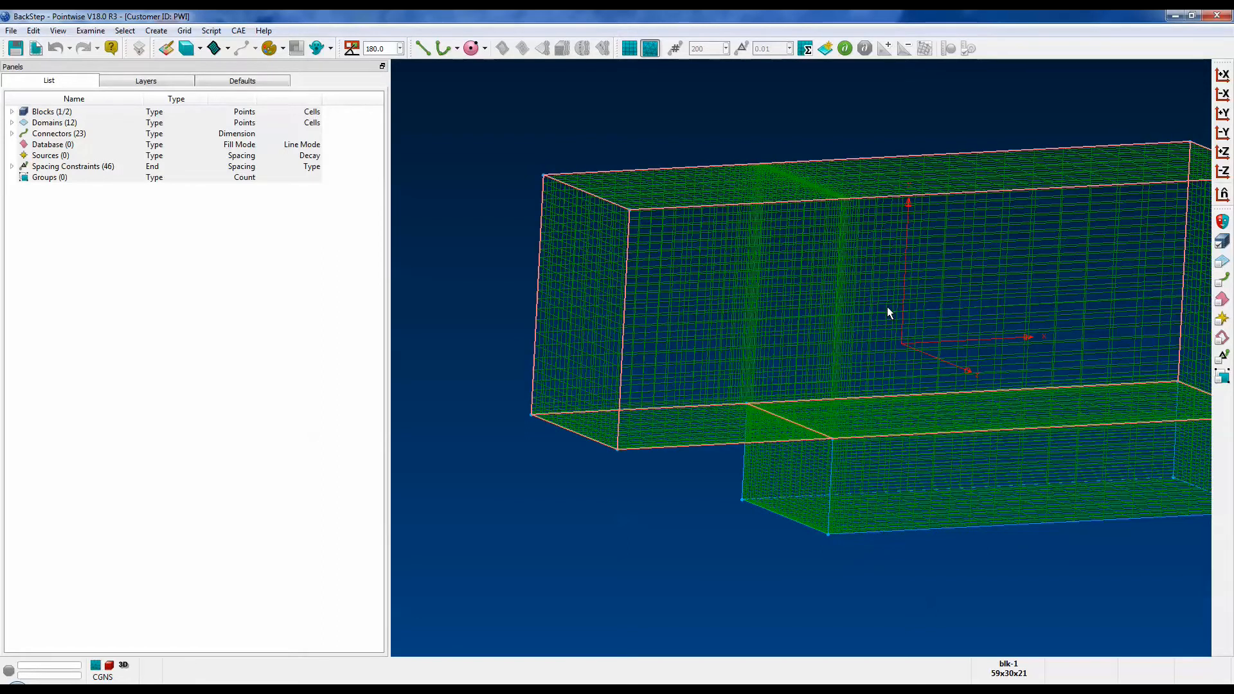
mouse_move(676, 228)
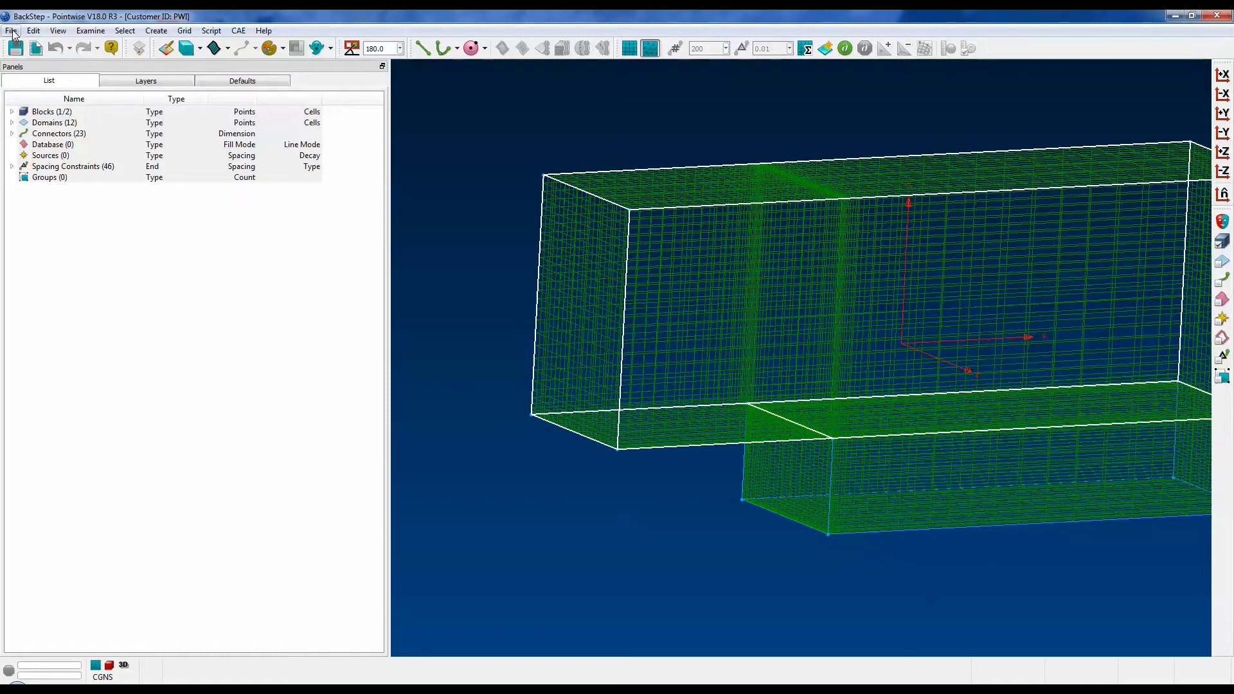
Load 'BackStepSlow.pw' from the recent files, replacing the current project
left_click(11, 30)
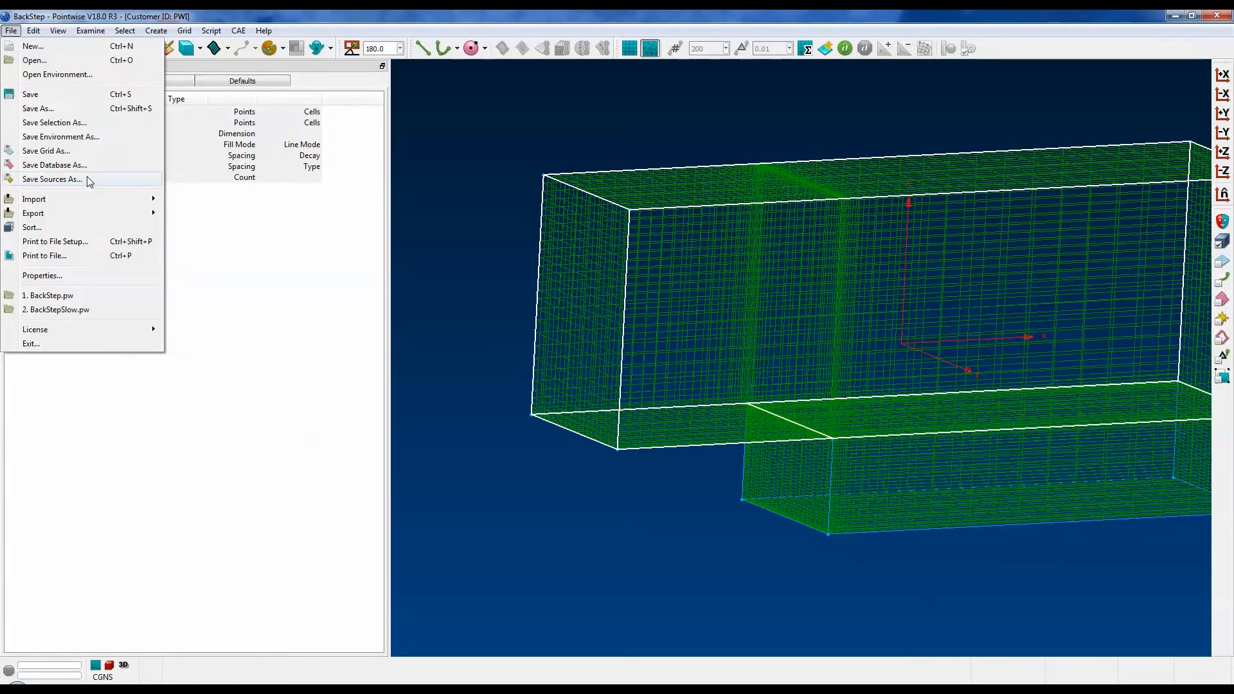
left_click(56, 309)
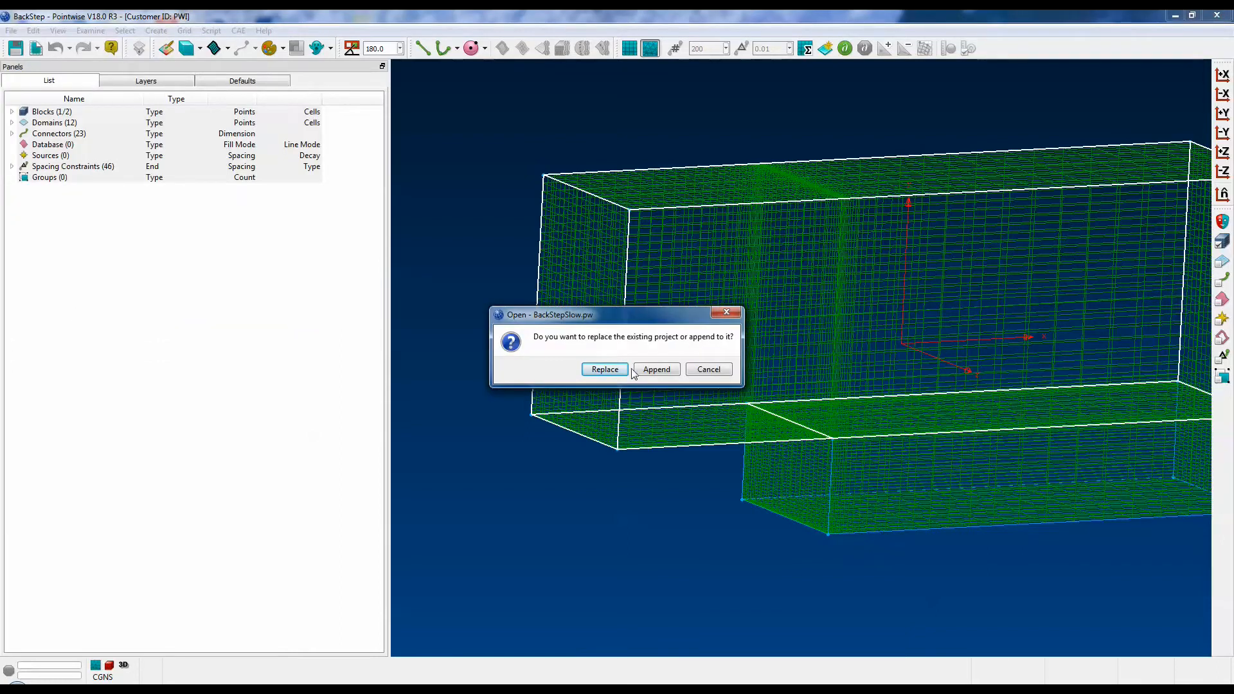
left_click(605, 369)
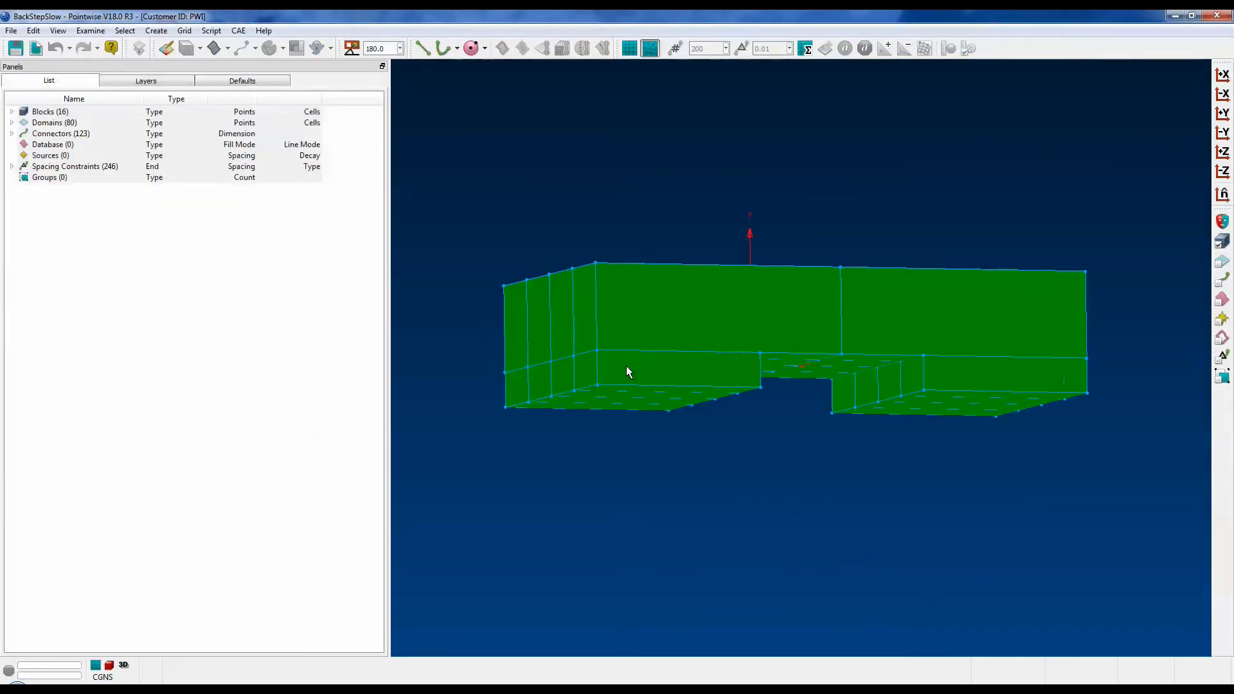
mouse_move(534, 481)
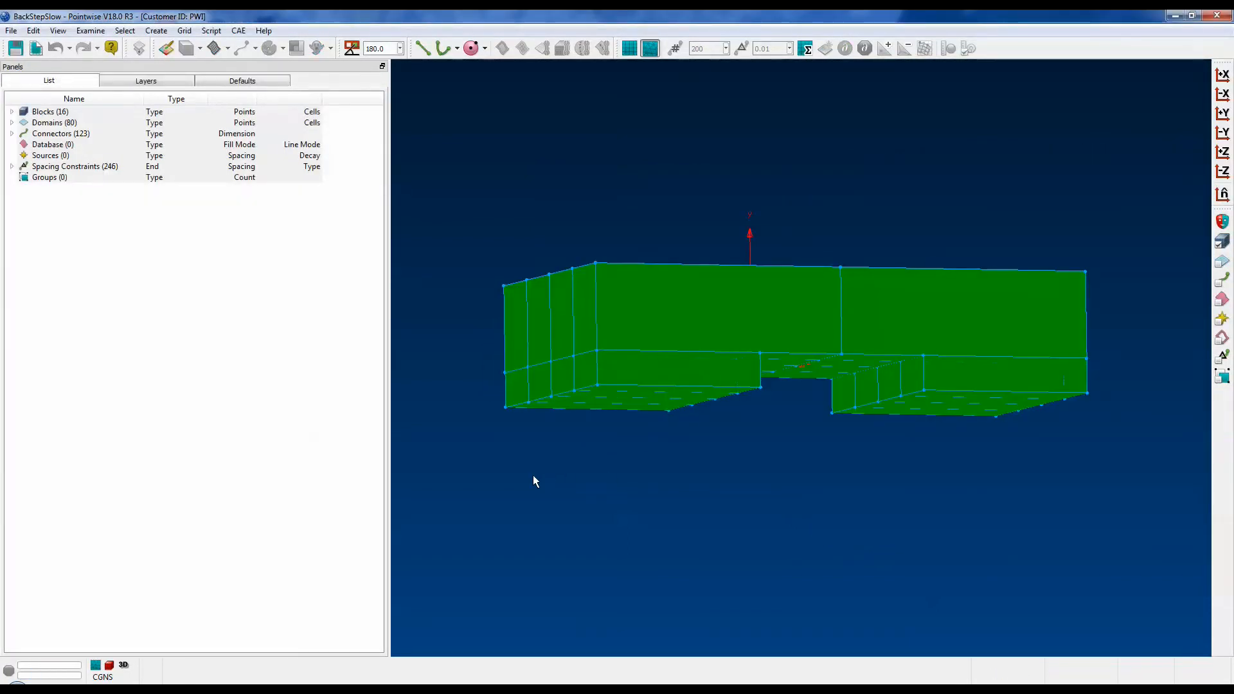
Orbit the 16-block BackStepSlow grid to an angled top-down view
left_click_drag(535, 481, 625, 472)
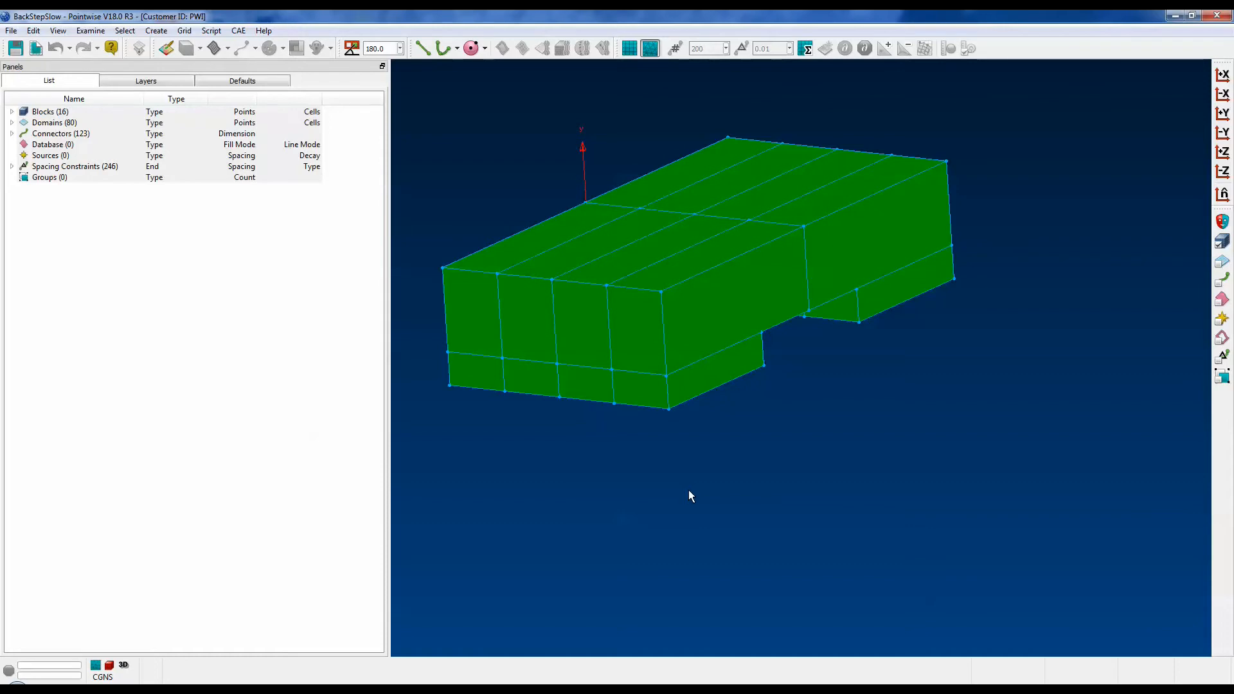
left_click(57, 30)
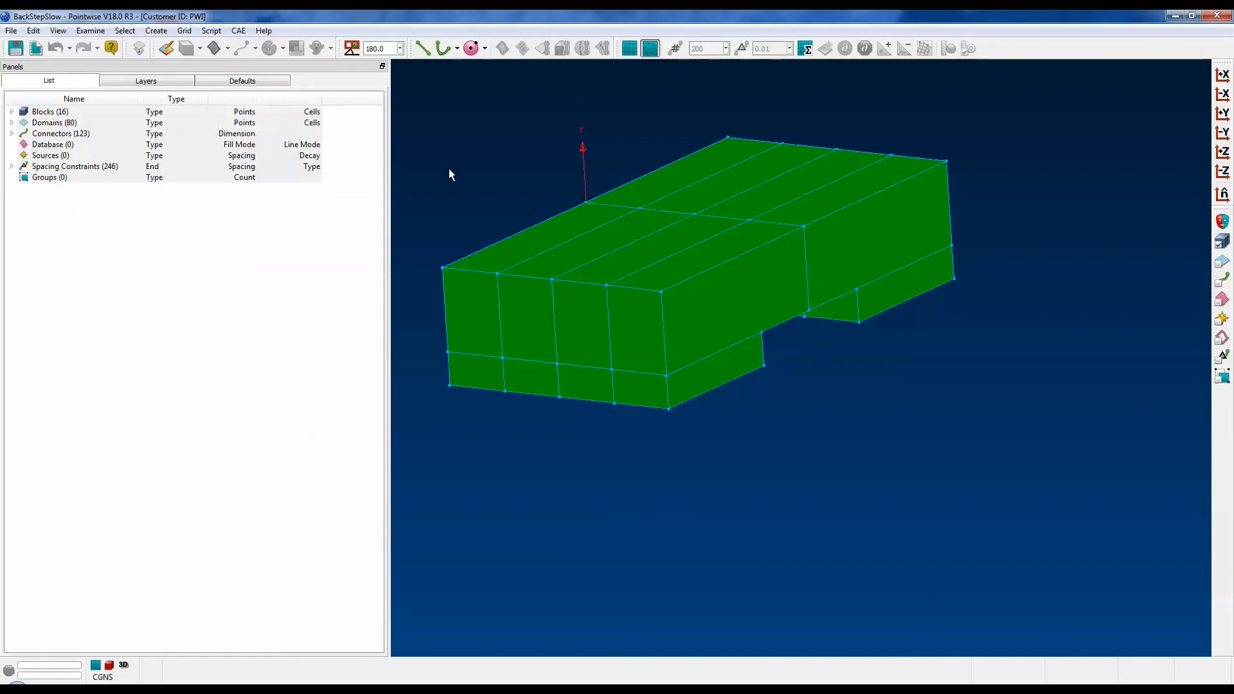
mouse_move(505, 191)
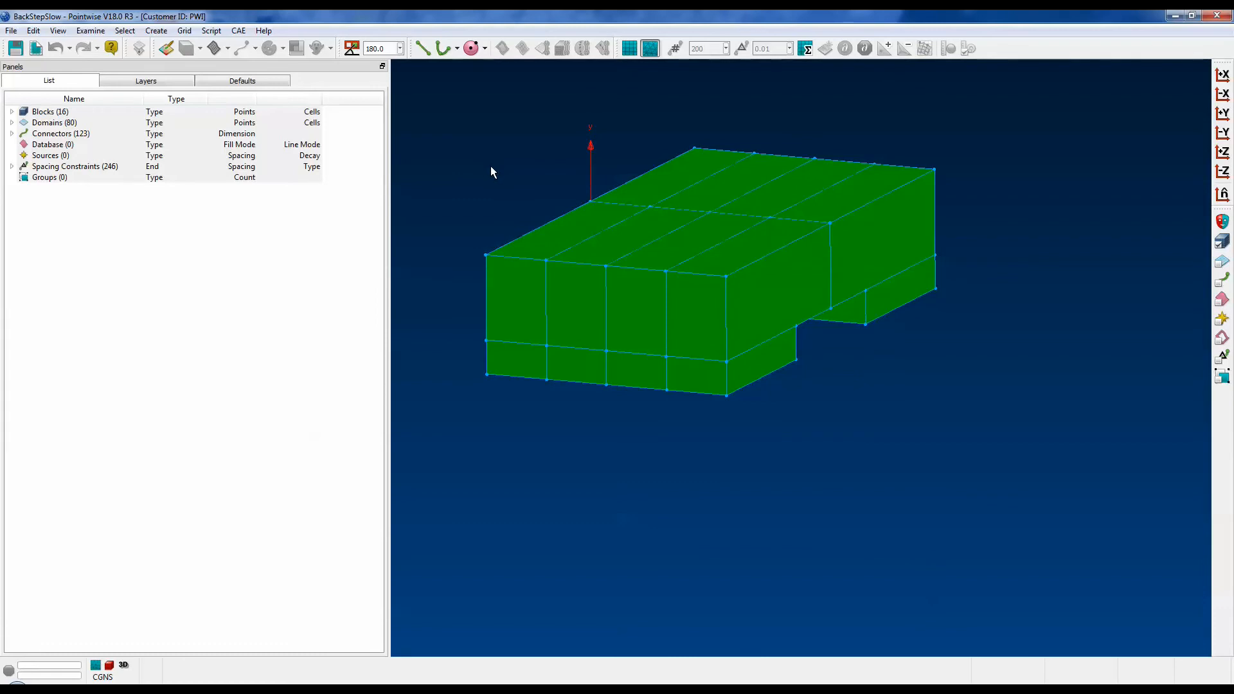
mouse_move(347, 109)
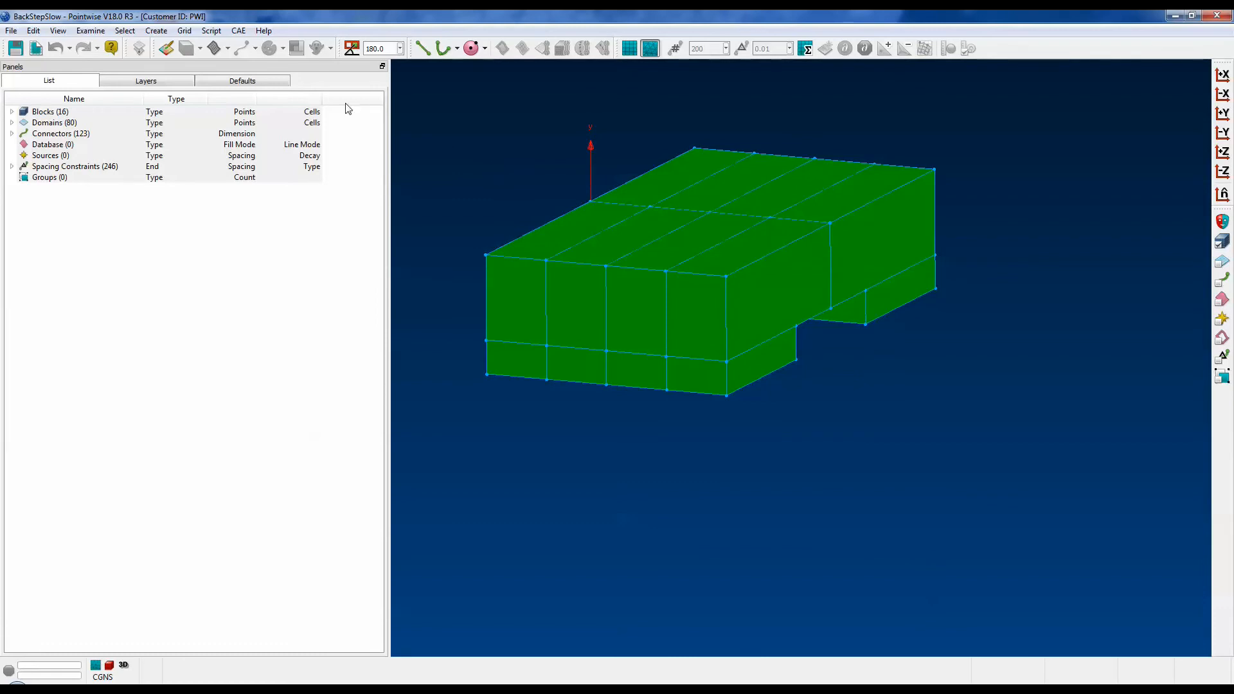
Set View Demote to Permanent so only block edges are drawn
left_click(58, 31)
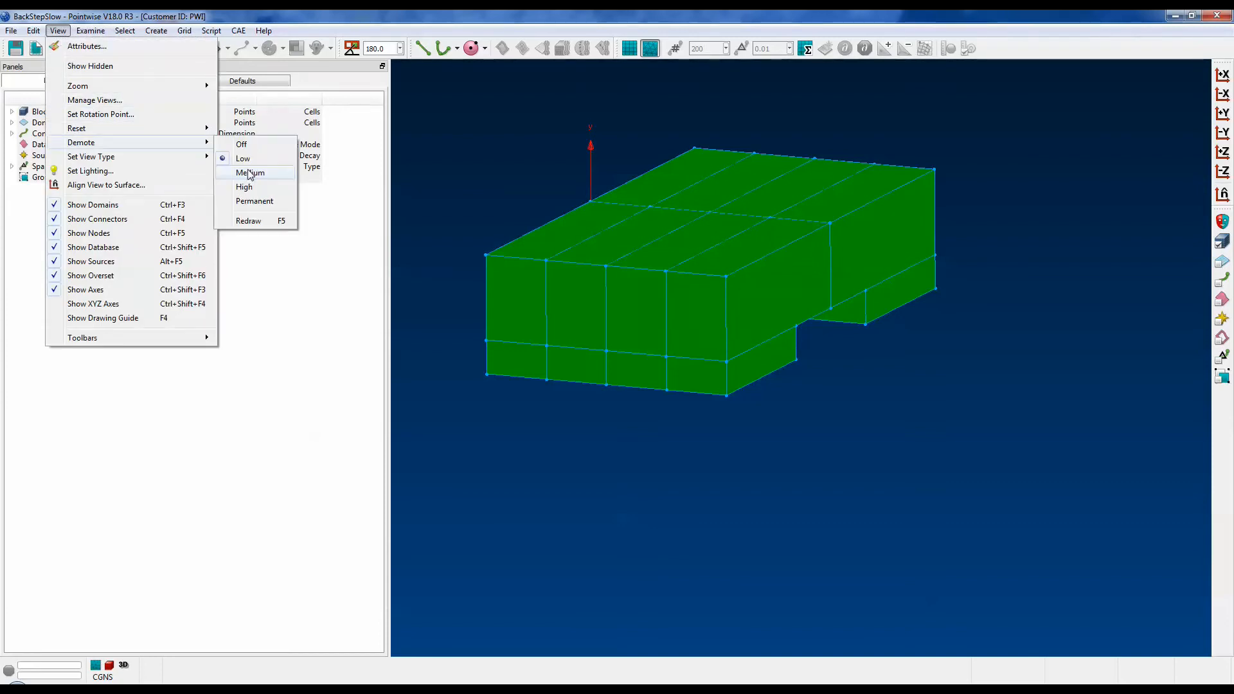
mouse_move(253, 200)
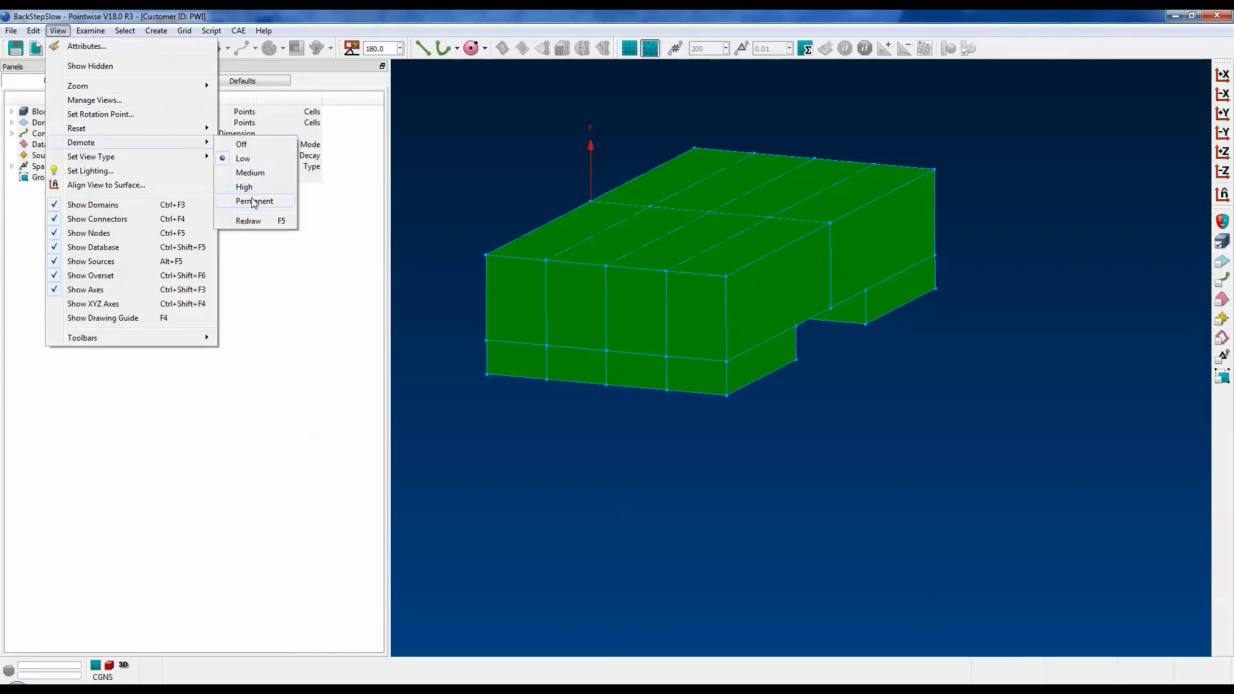
left_click(254, 201)
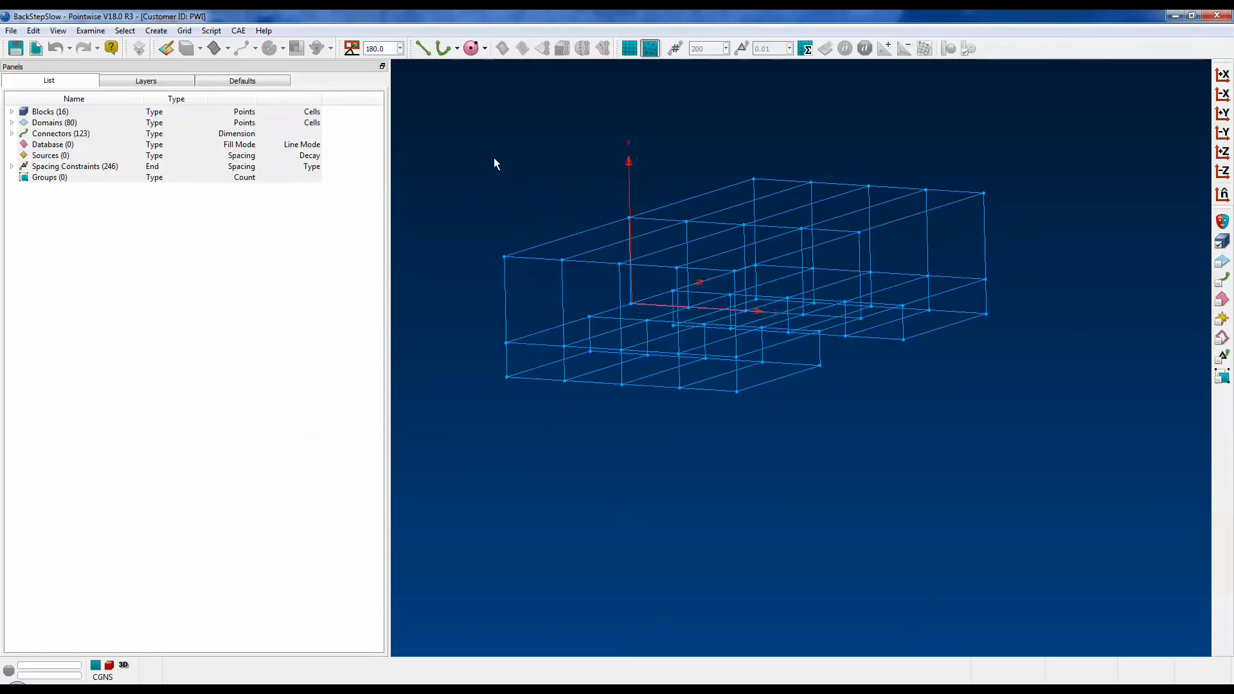
Set View Demote to Off to restore the shaded green domains
left_click(57, 31)
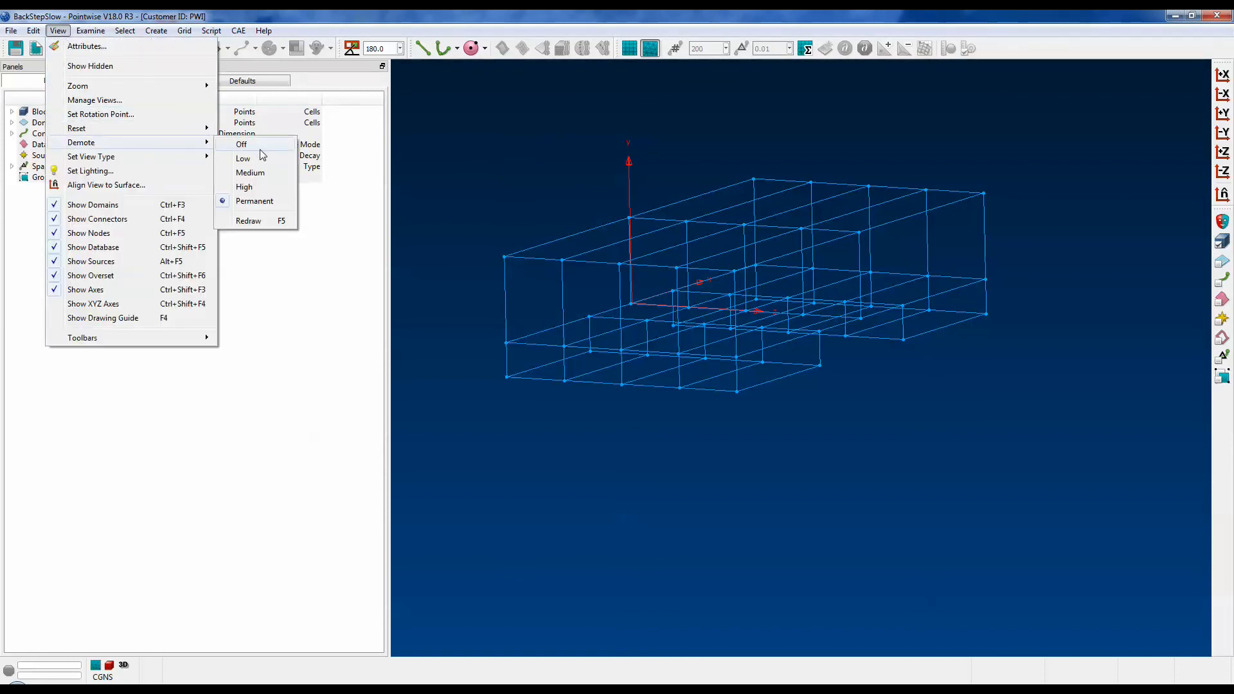
left_click(242, 144)
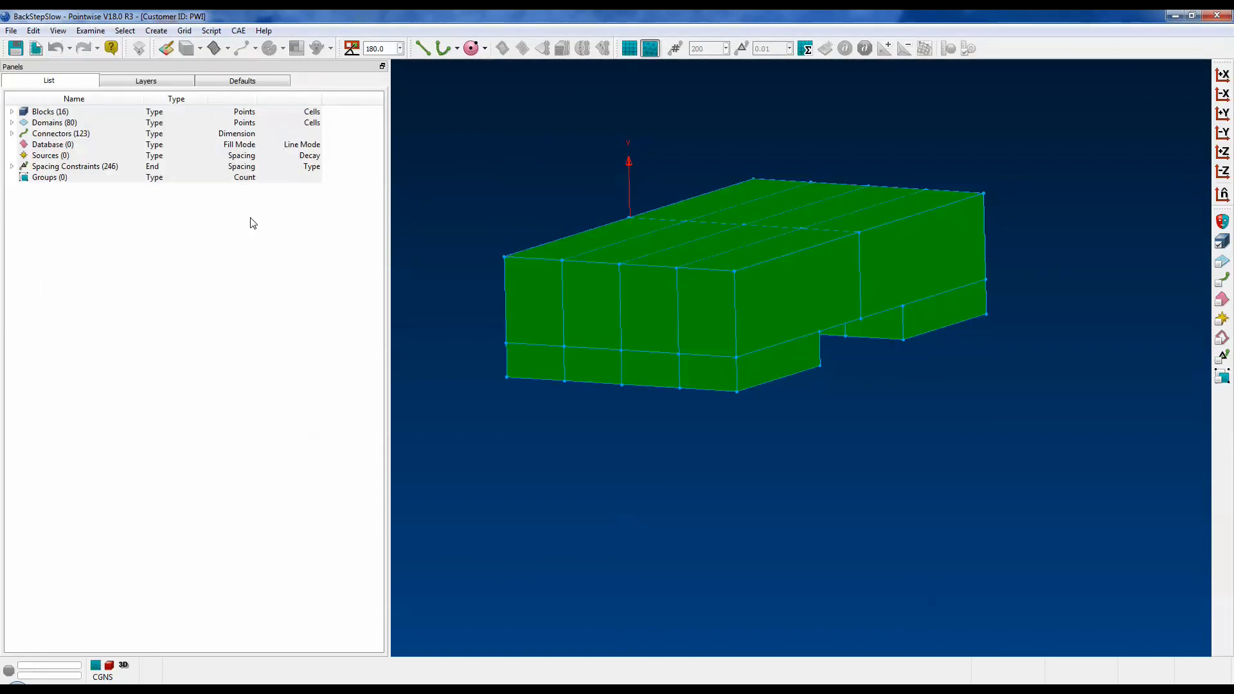